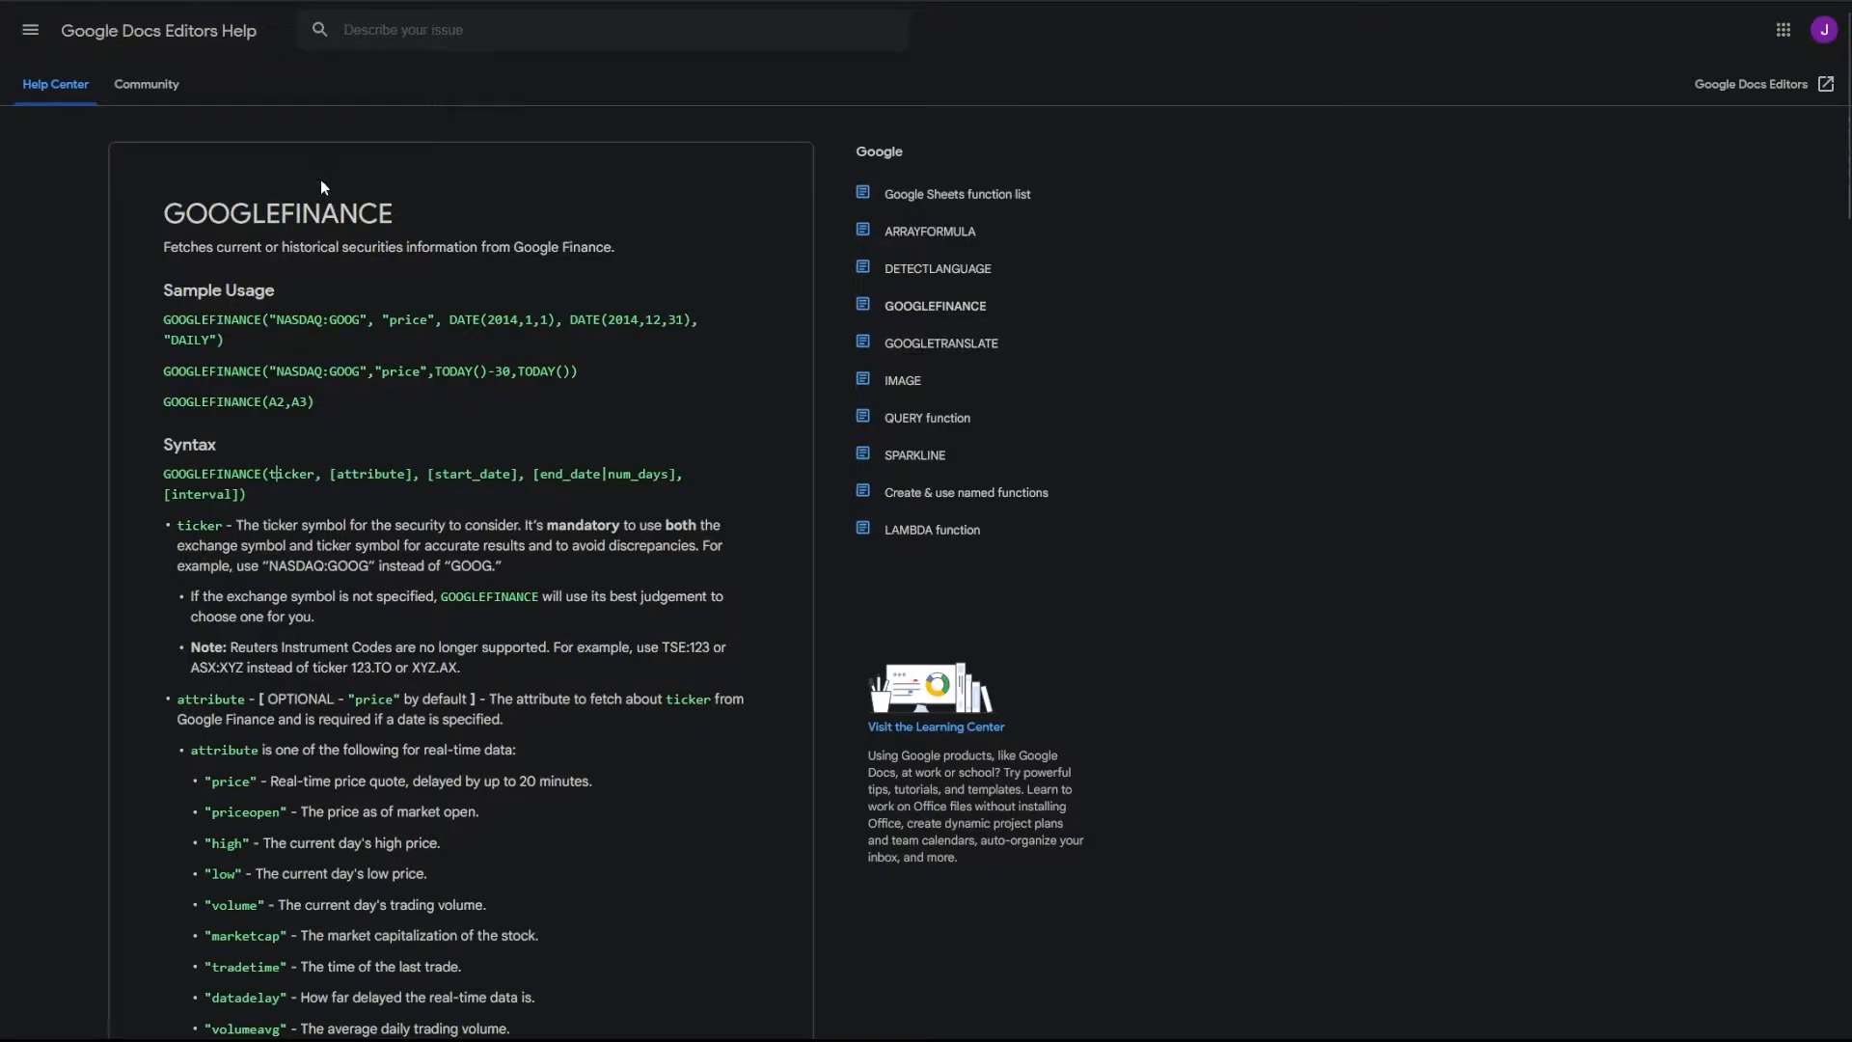
{"action": "mouse_move", "coordinate": [208, 429]}
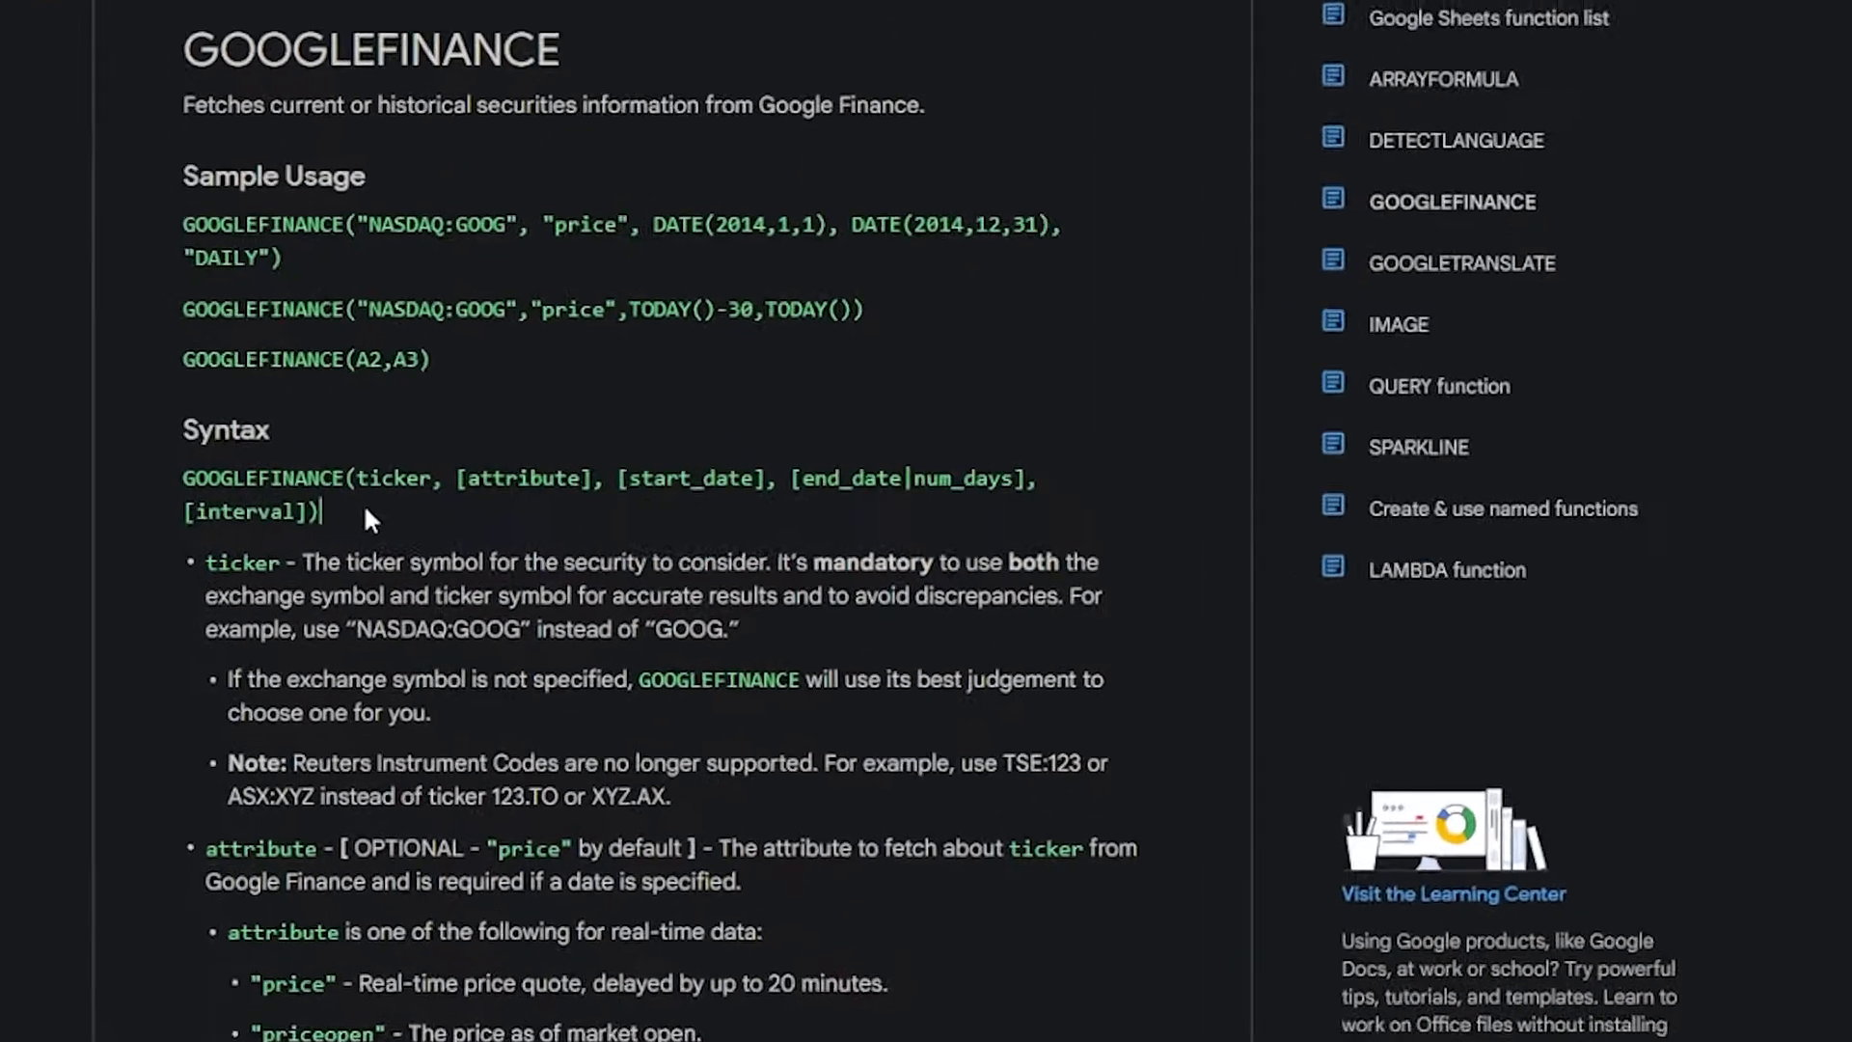
Step: Enlarge the table's font size while scrolling to the GOOGLEFINANCE attribute list in the help article
{"action": "scroll", "scroll_direction": "down", "scroll_amount": 3}
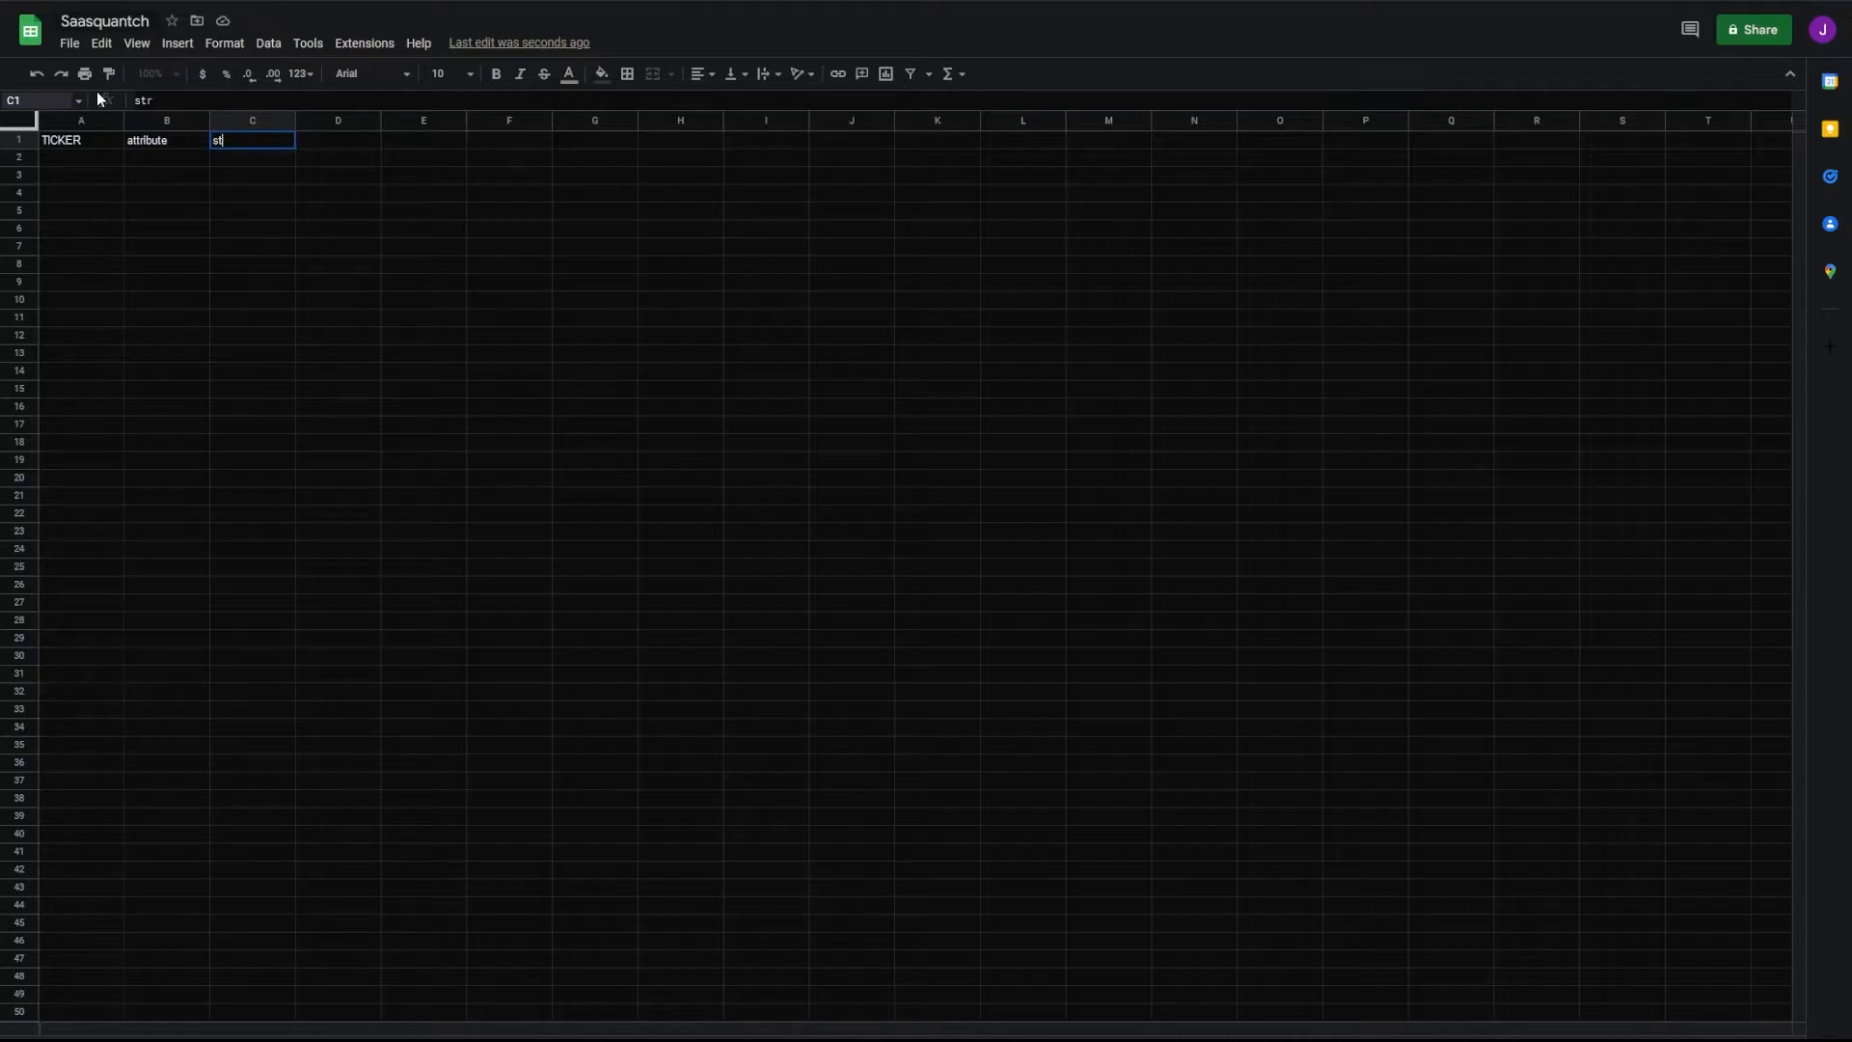
{"action": "left_click", "coordinate": [469, 75]}
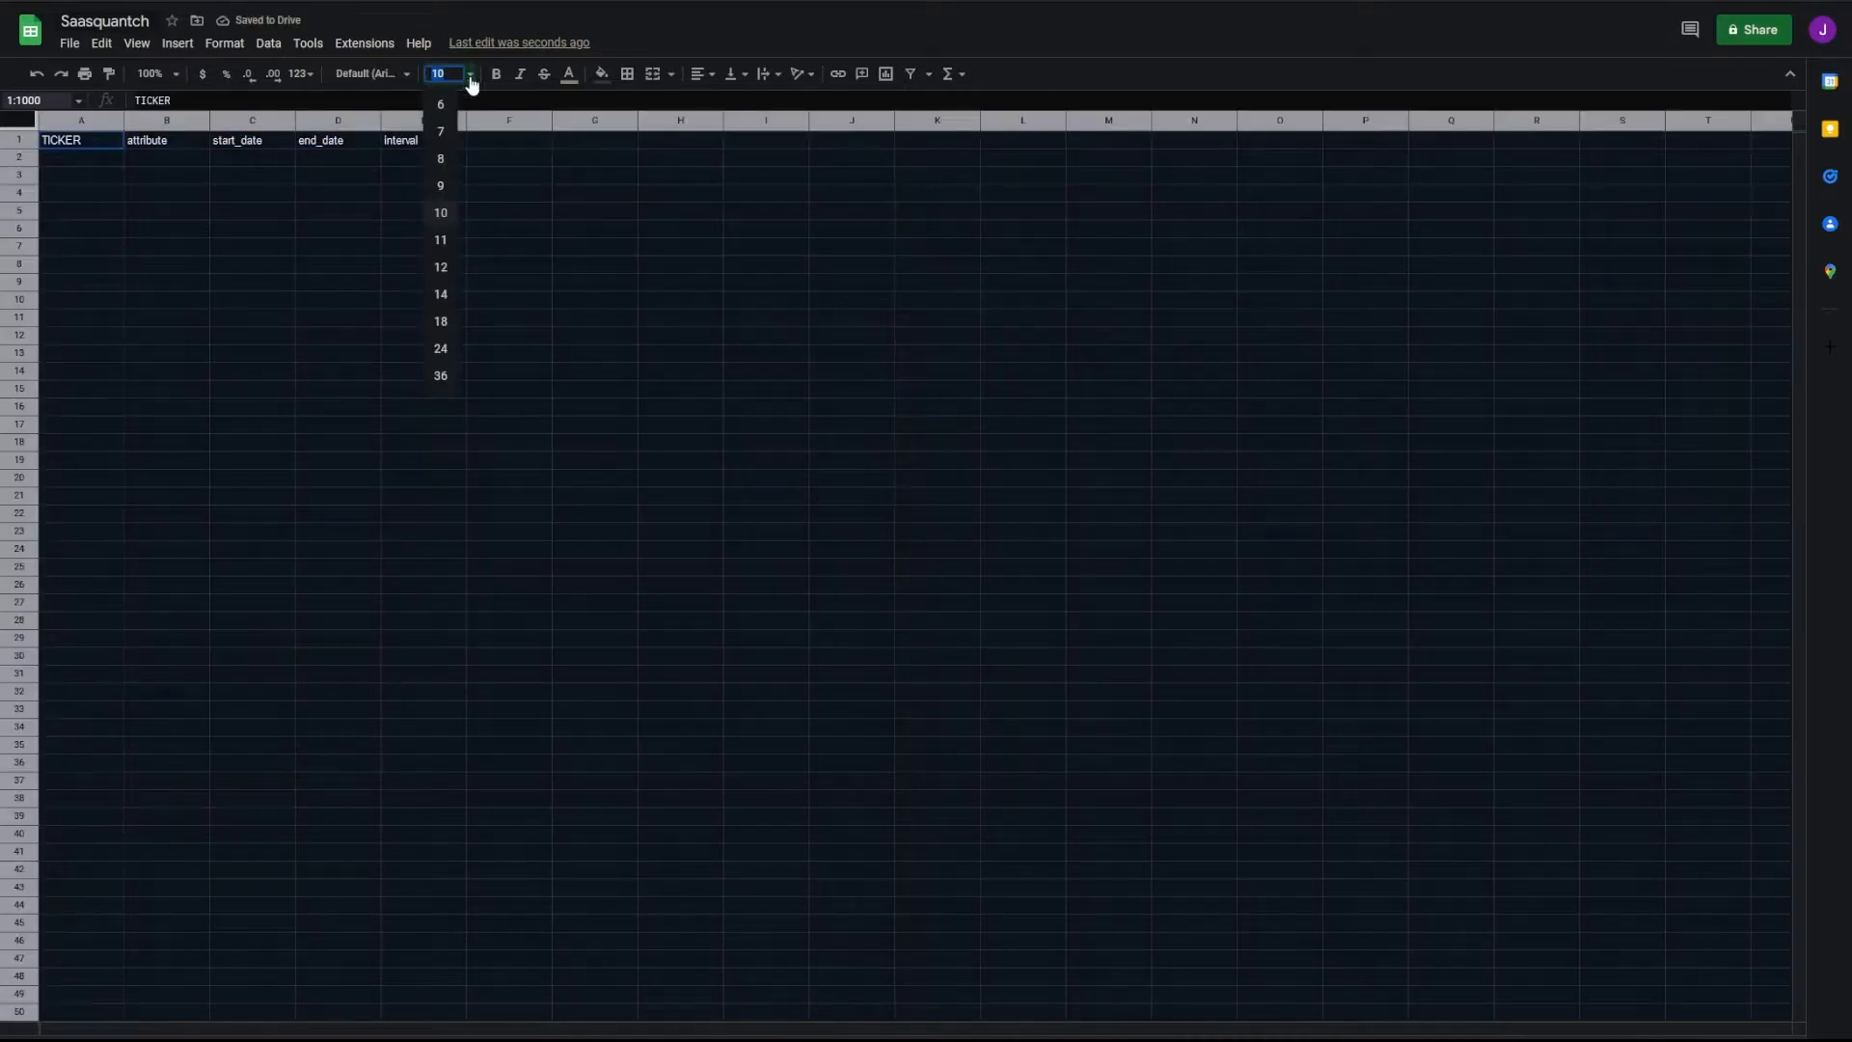
{"action": "left_click", "coordinate": [440, 349]}
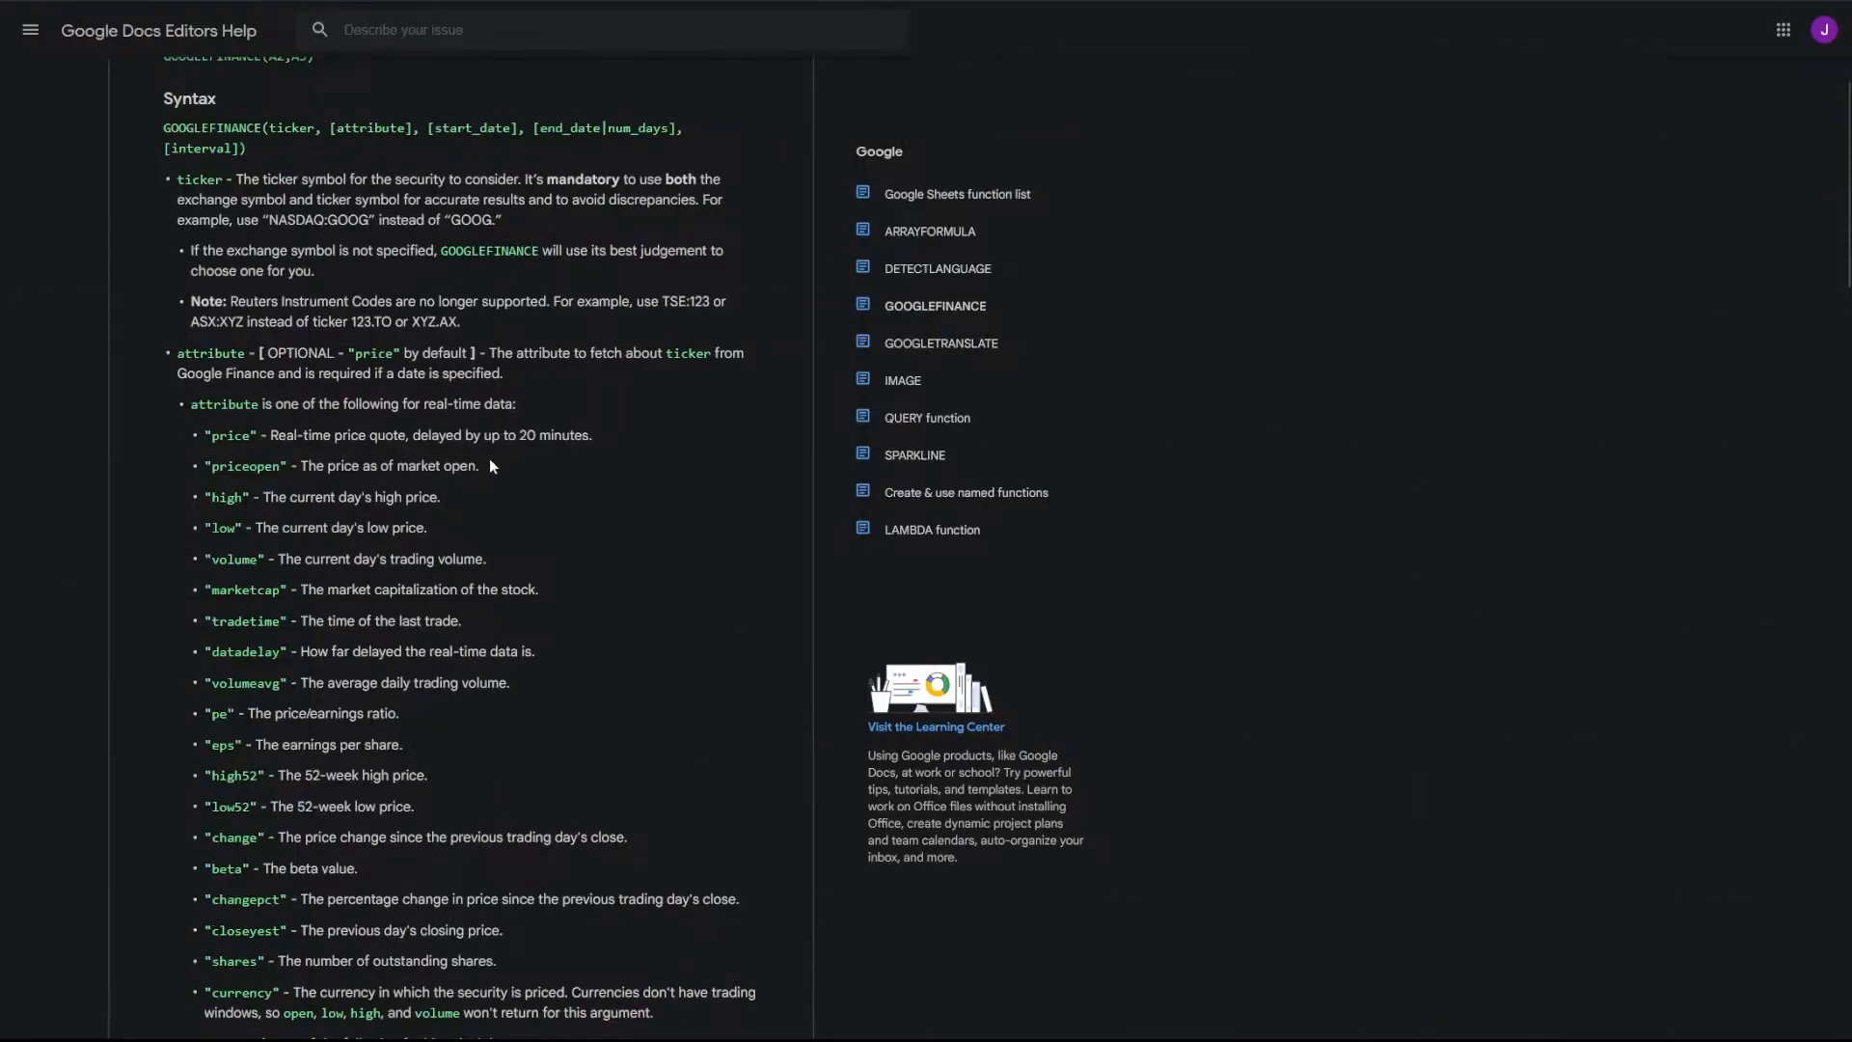
{"action": "scroll", "scroll_direction": "down", "scroll_amount": 3}
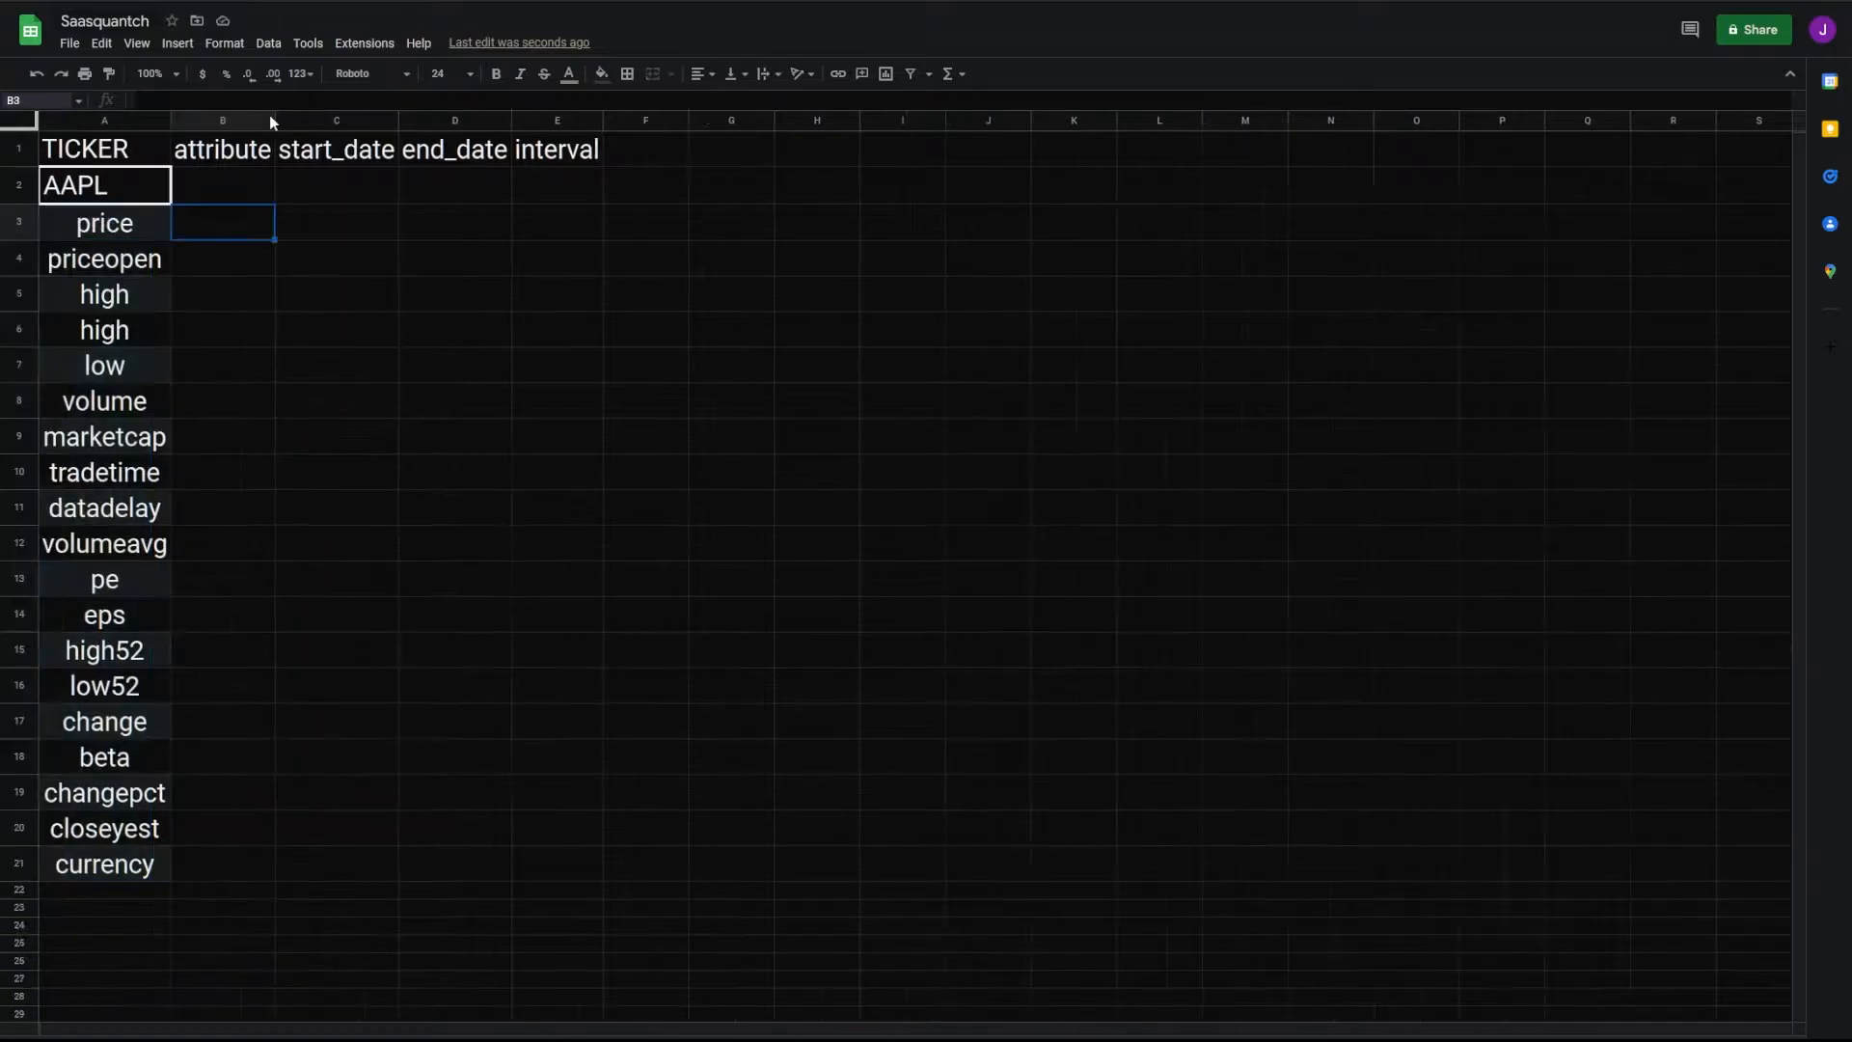
Step: Enter =TODAY() based start and end dates beside AAPL for a 30-day range
{"action": "left_click", "coordinate": [336, 185]}
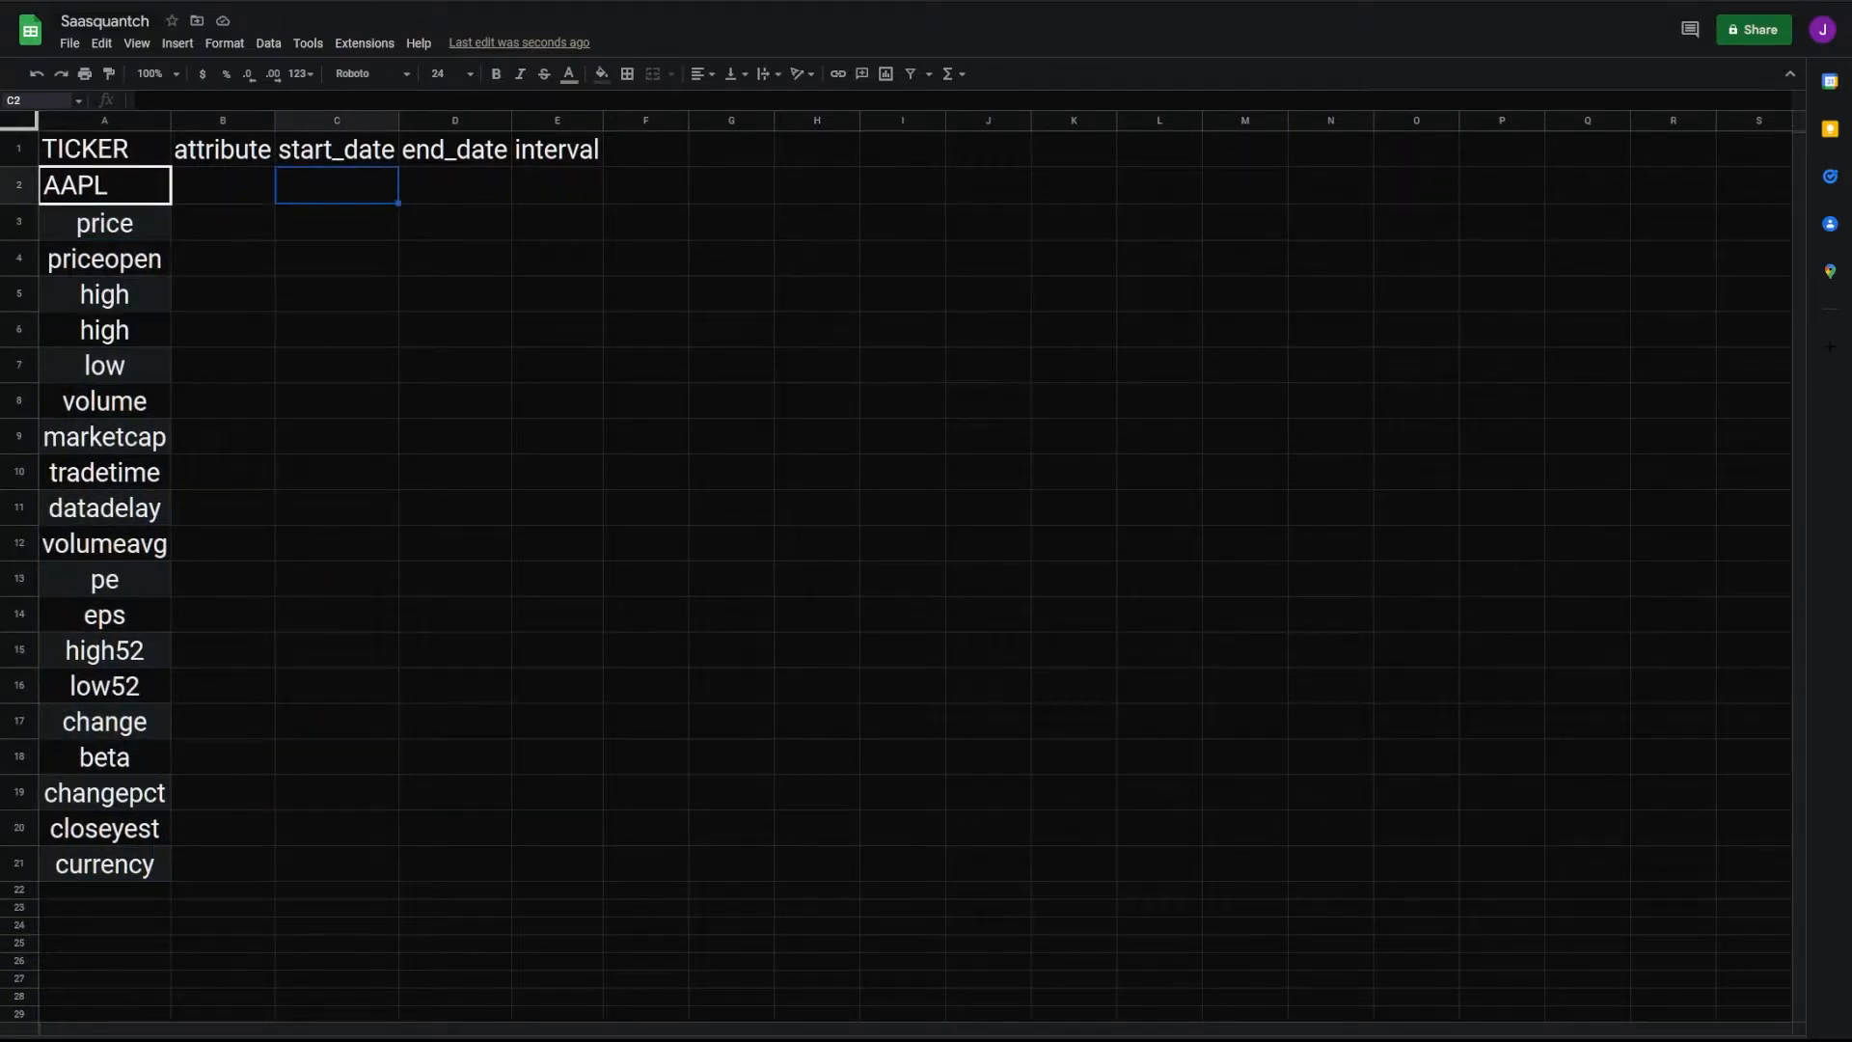
{"action": "type", "text": "=TODAY("}
{"action": "left_click", "coordinate": [560, 185]}
{"action": "type", "text": "daily"}
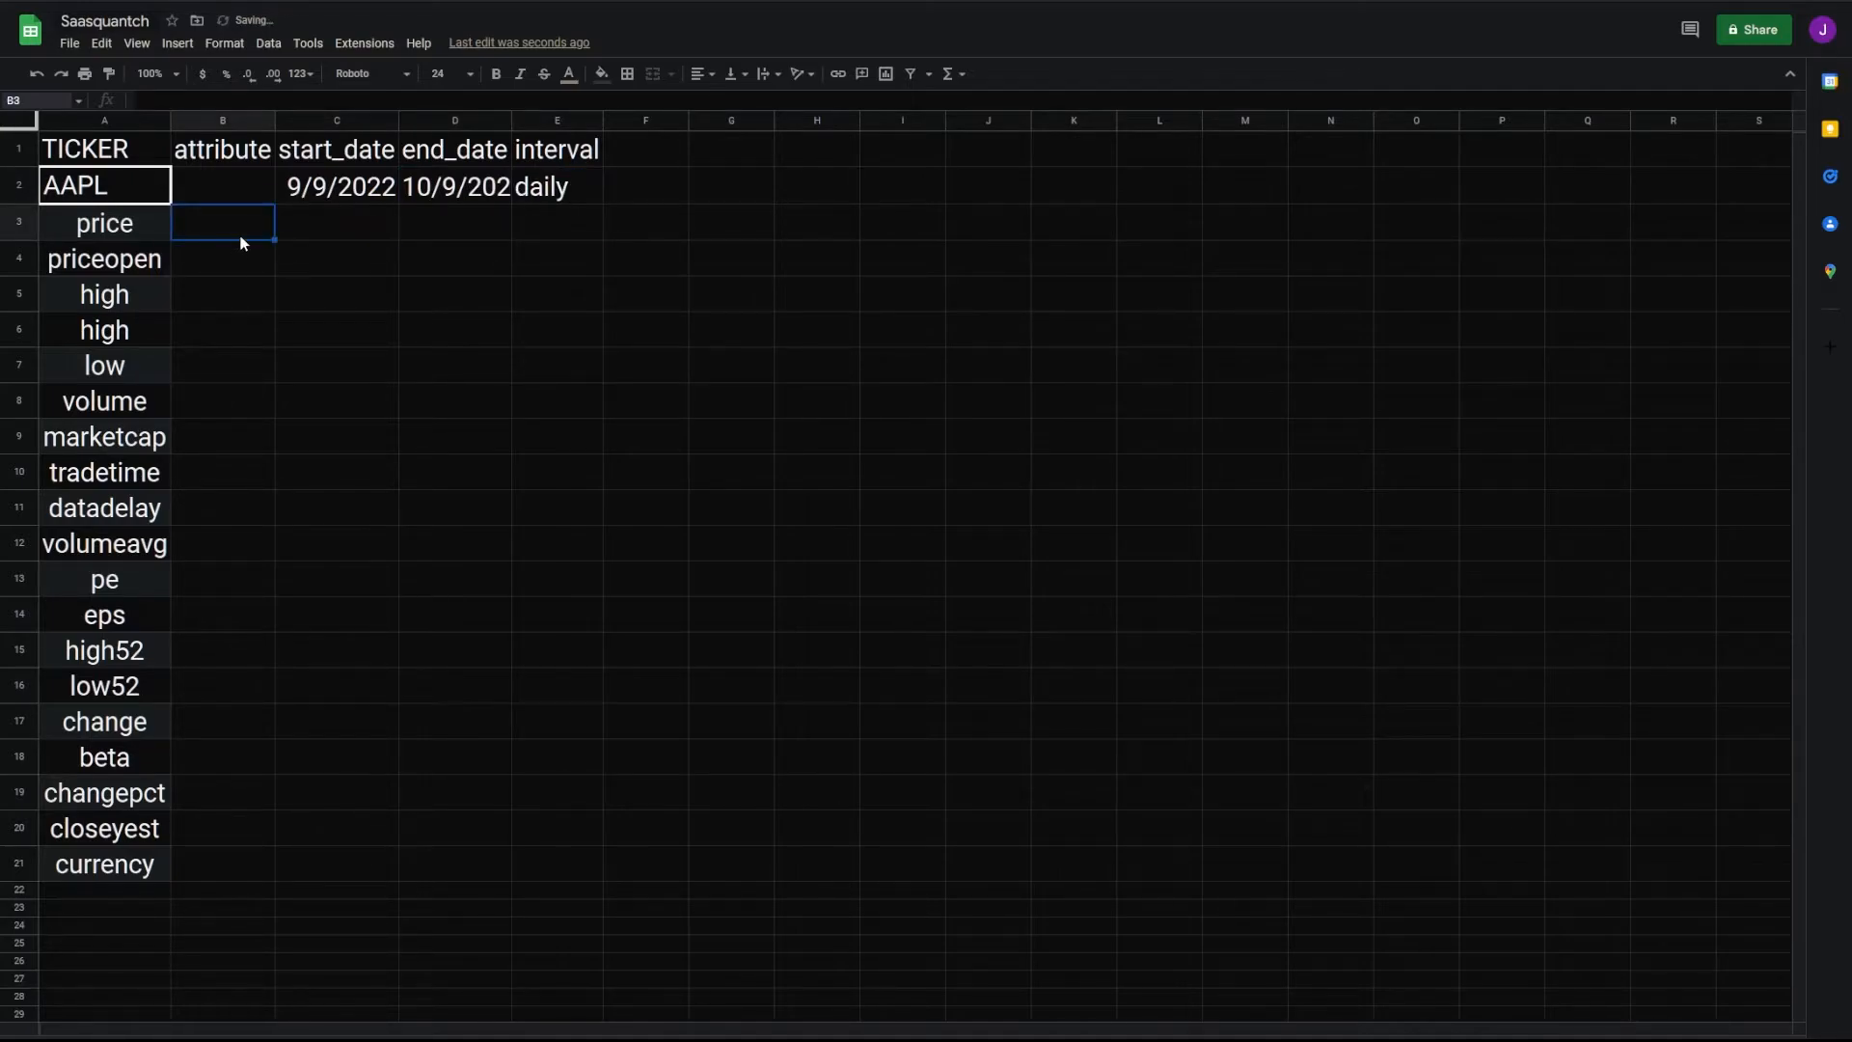
Step: Enter =GOOGLEFINANCE($A$2,A3) in B3, fill it down to B21, and center the table contents
{"action": "type", "text": "=GOOGLEFINANCE("}
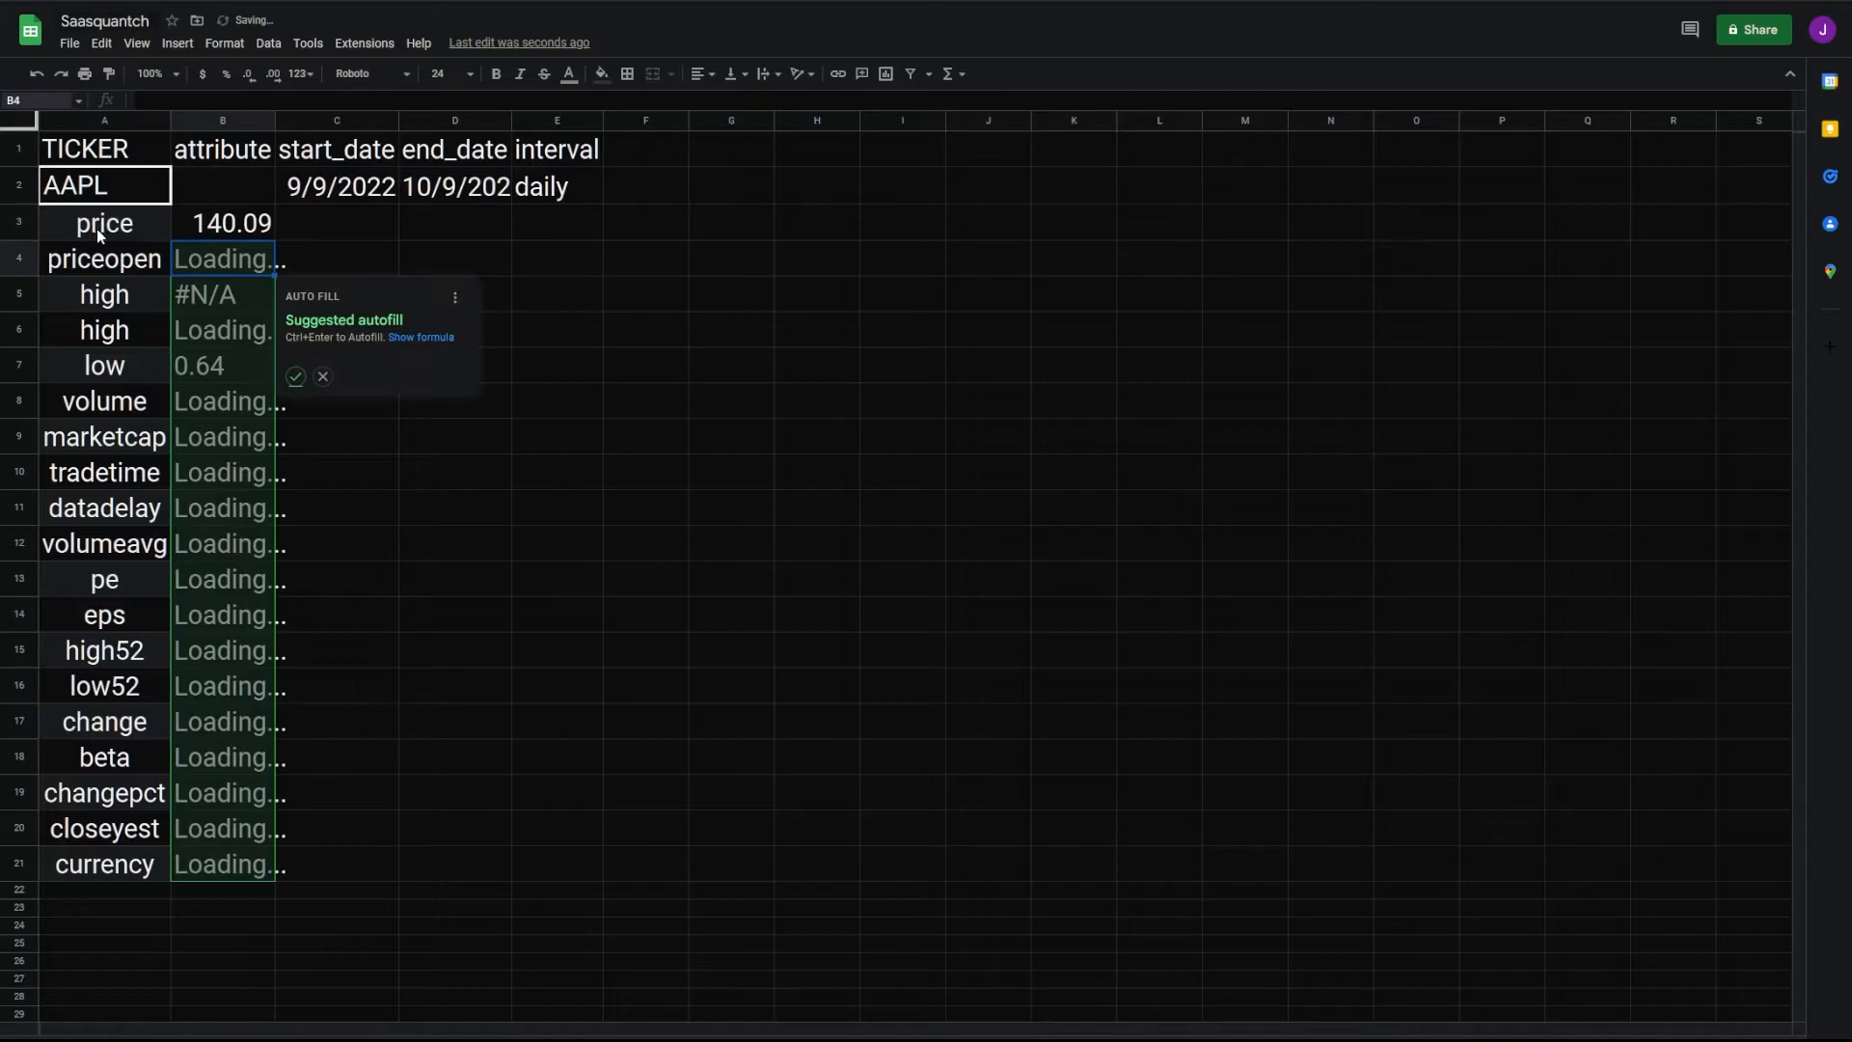
{"action": "left_click", "coordinate": [323, 376]}
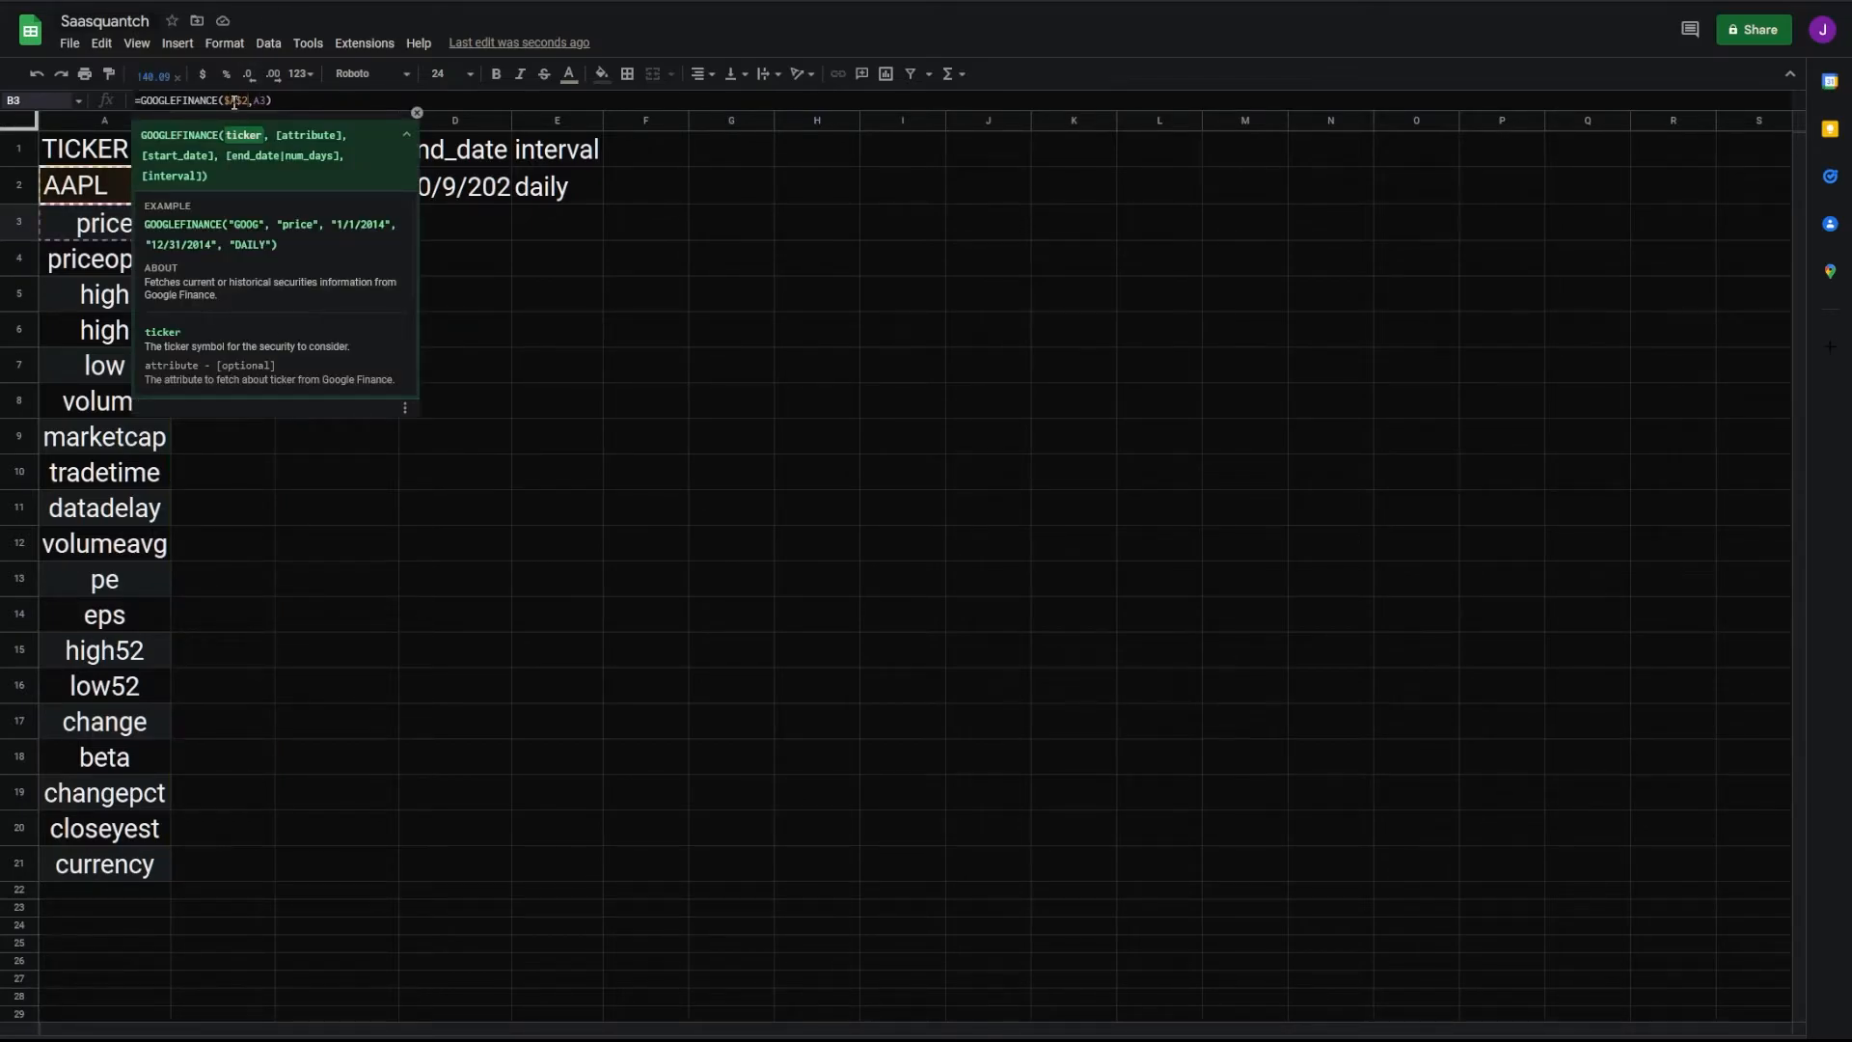
{"action": "key", "text": "Return"}
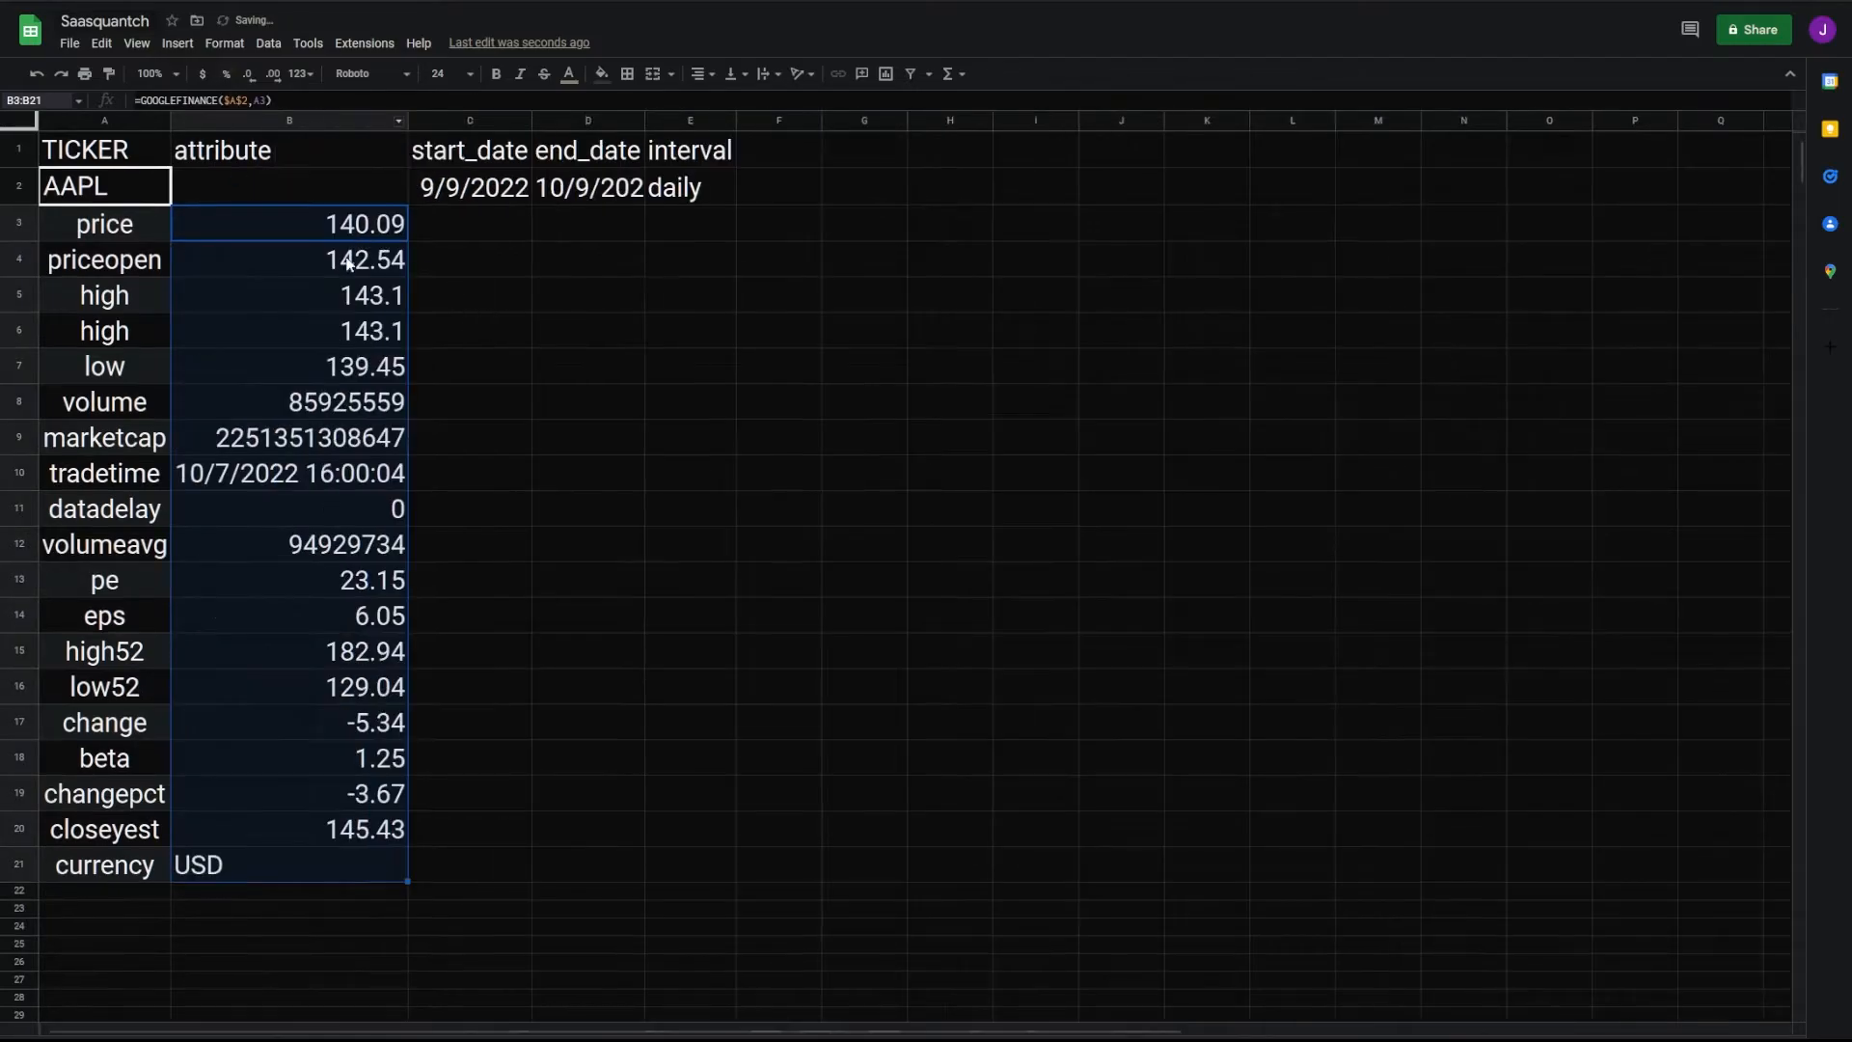
{"action": "left_click", "coordinate": [586, 328]}
{"action": "type", "text": "="}
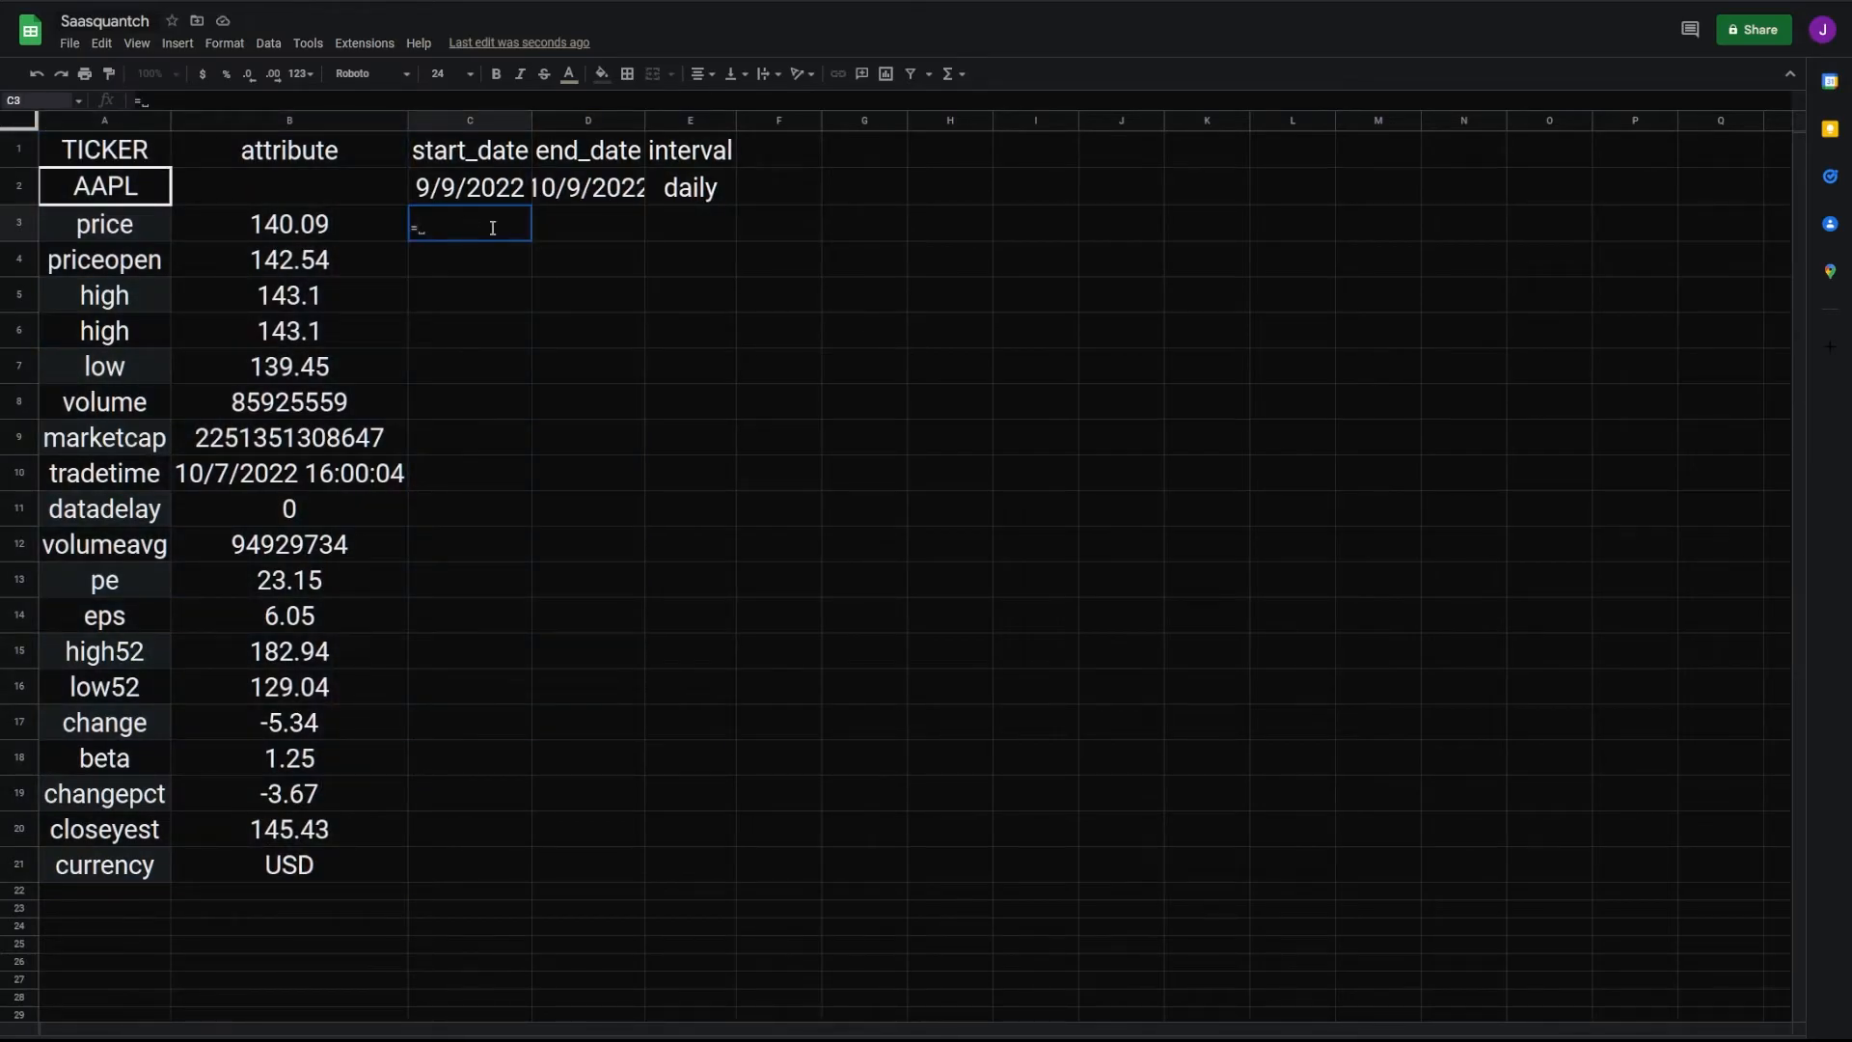
Step: Add =GOOGLEFINANCE(A2,"close",C2,D2,E2) history, apply alternating colors to A1:E24, and change the ticker to META
{"action": "type", "text": "GOOGLEFINANCE("}
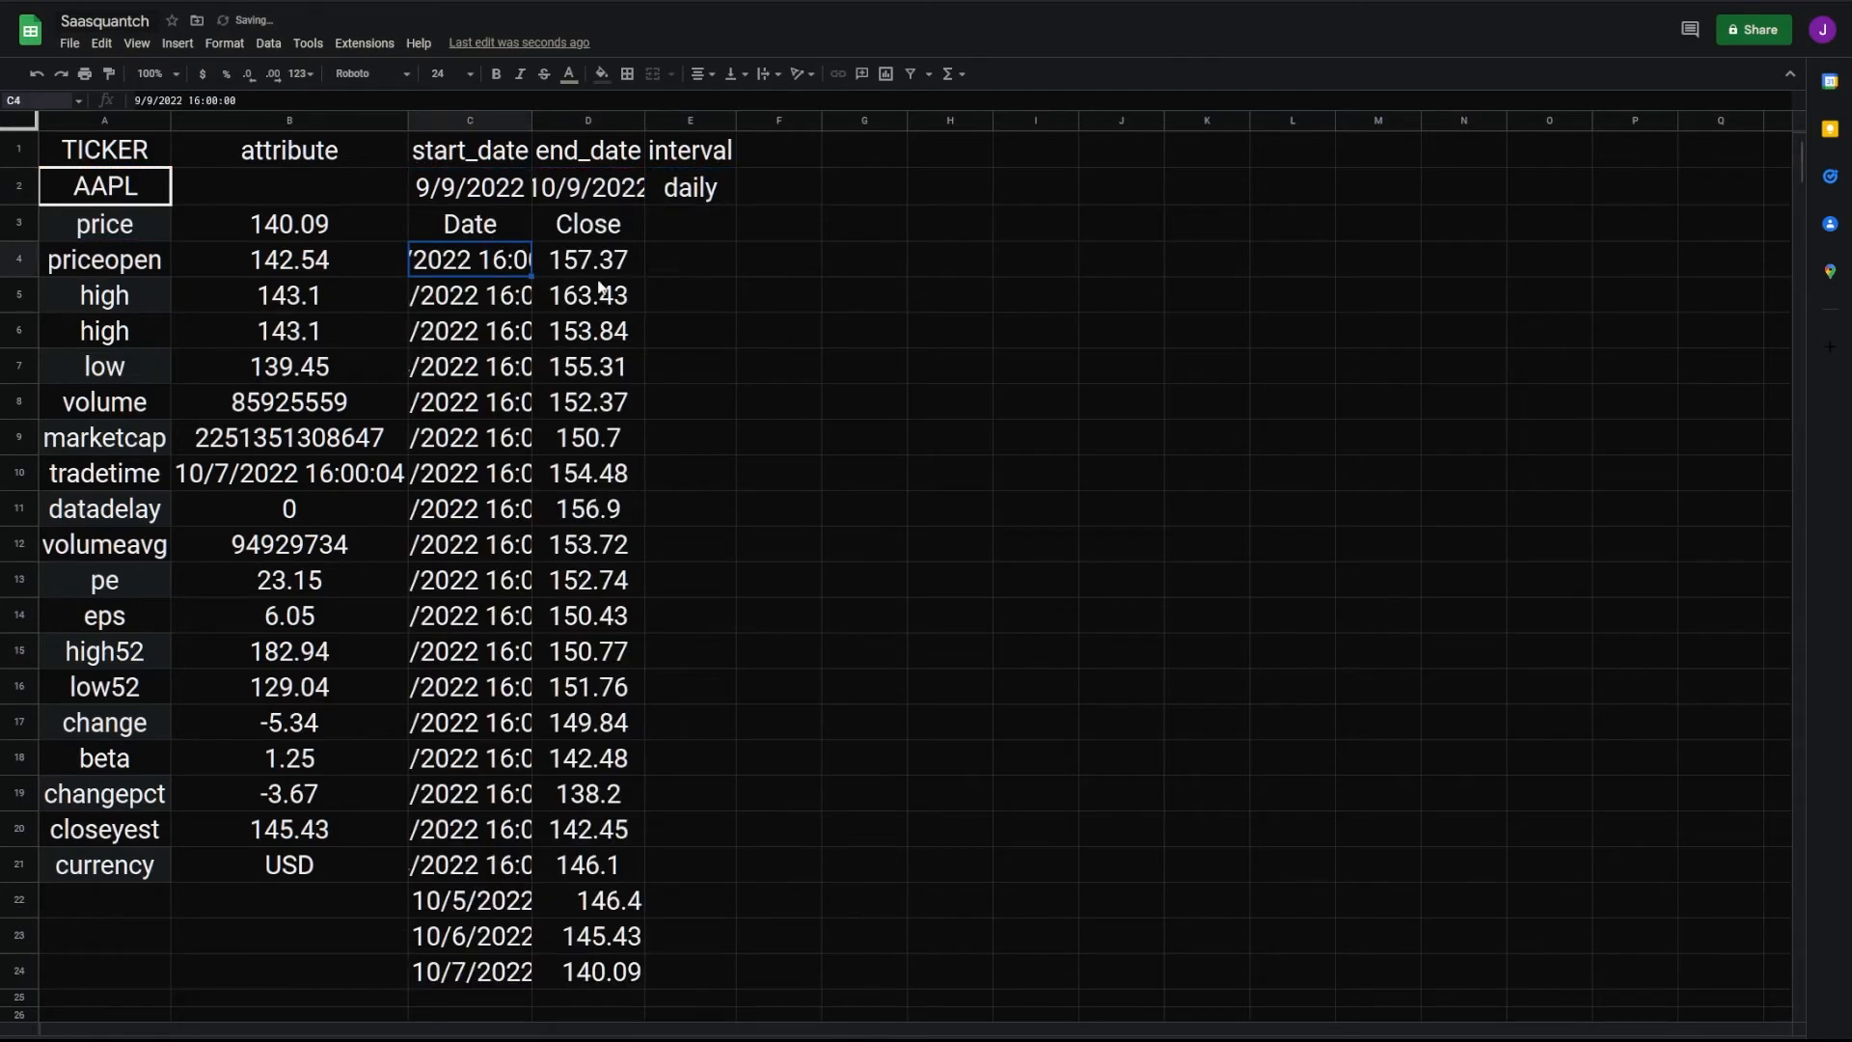
{"action": "left_click", "coordinate": [691, 366]}
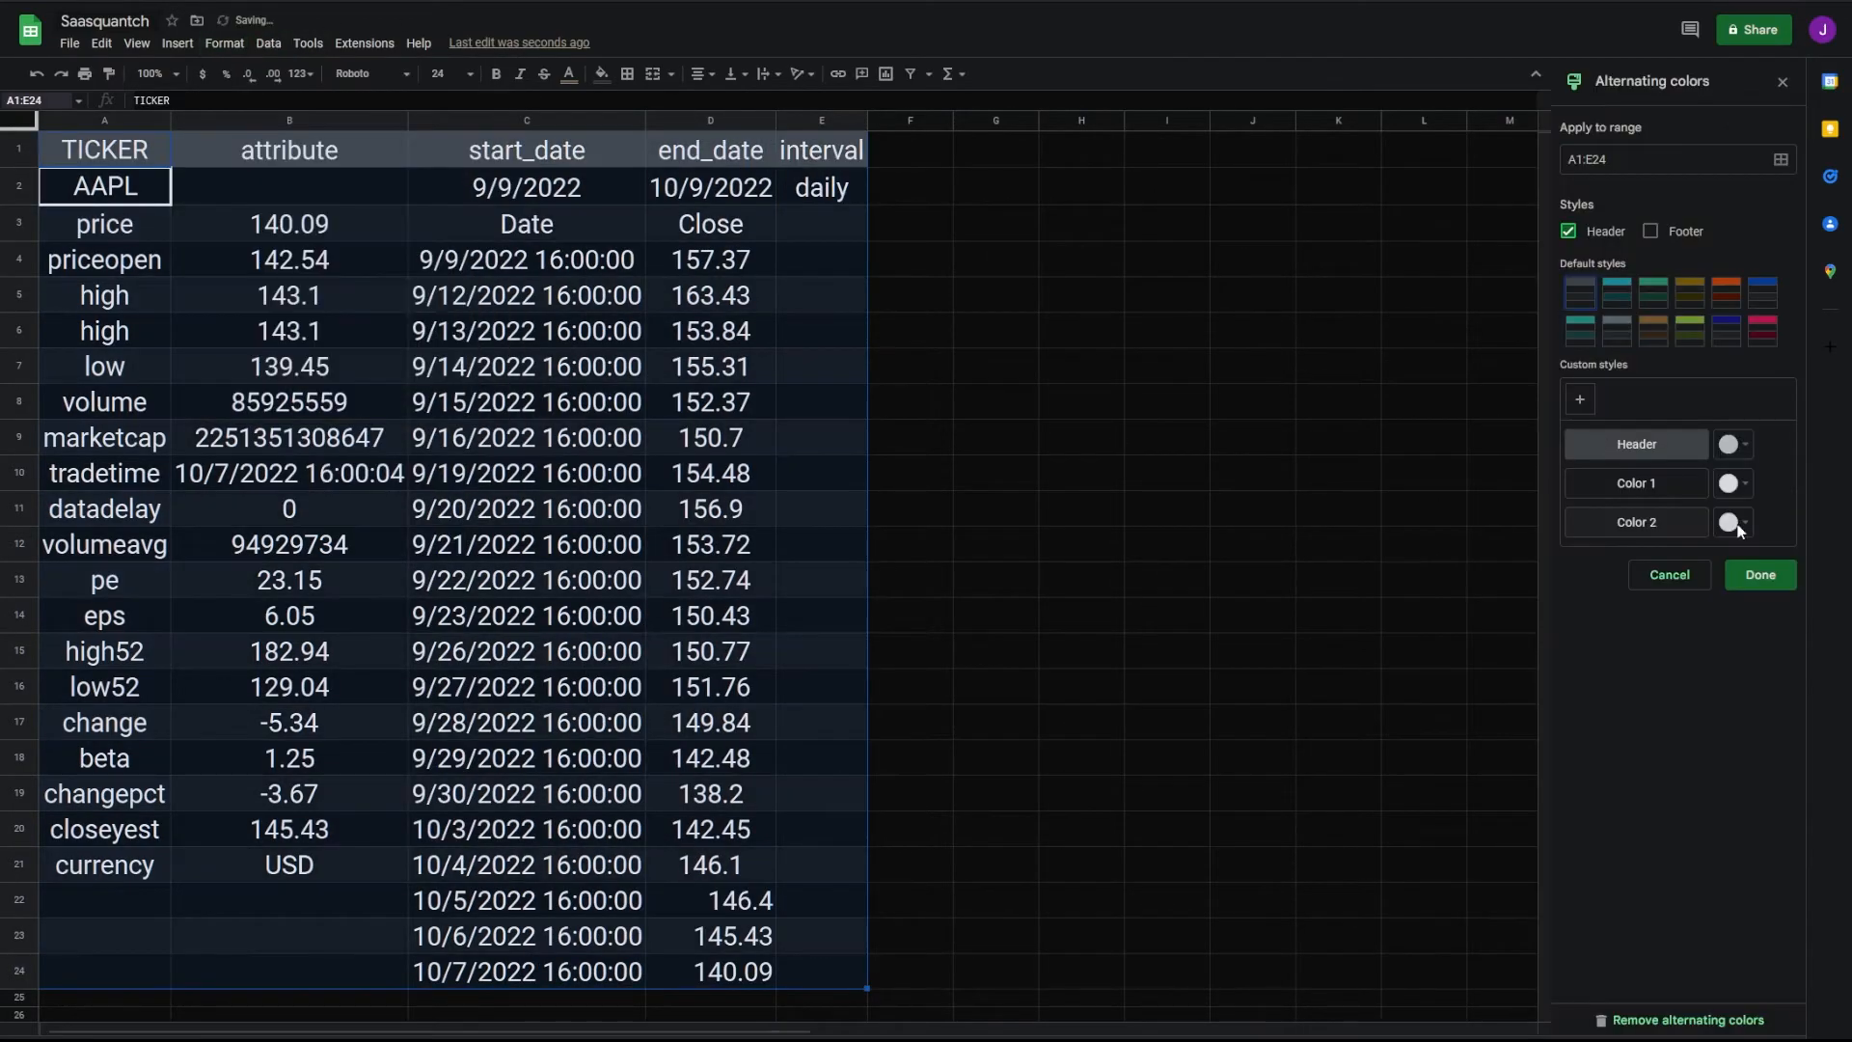
{"action": "left_click", "coordinate": [135, 45]}
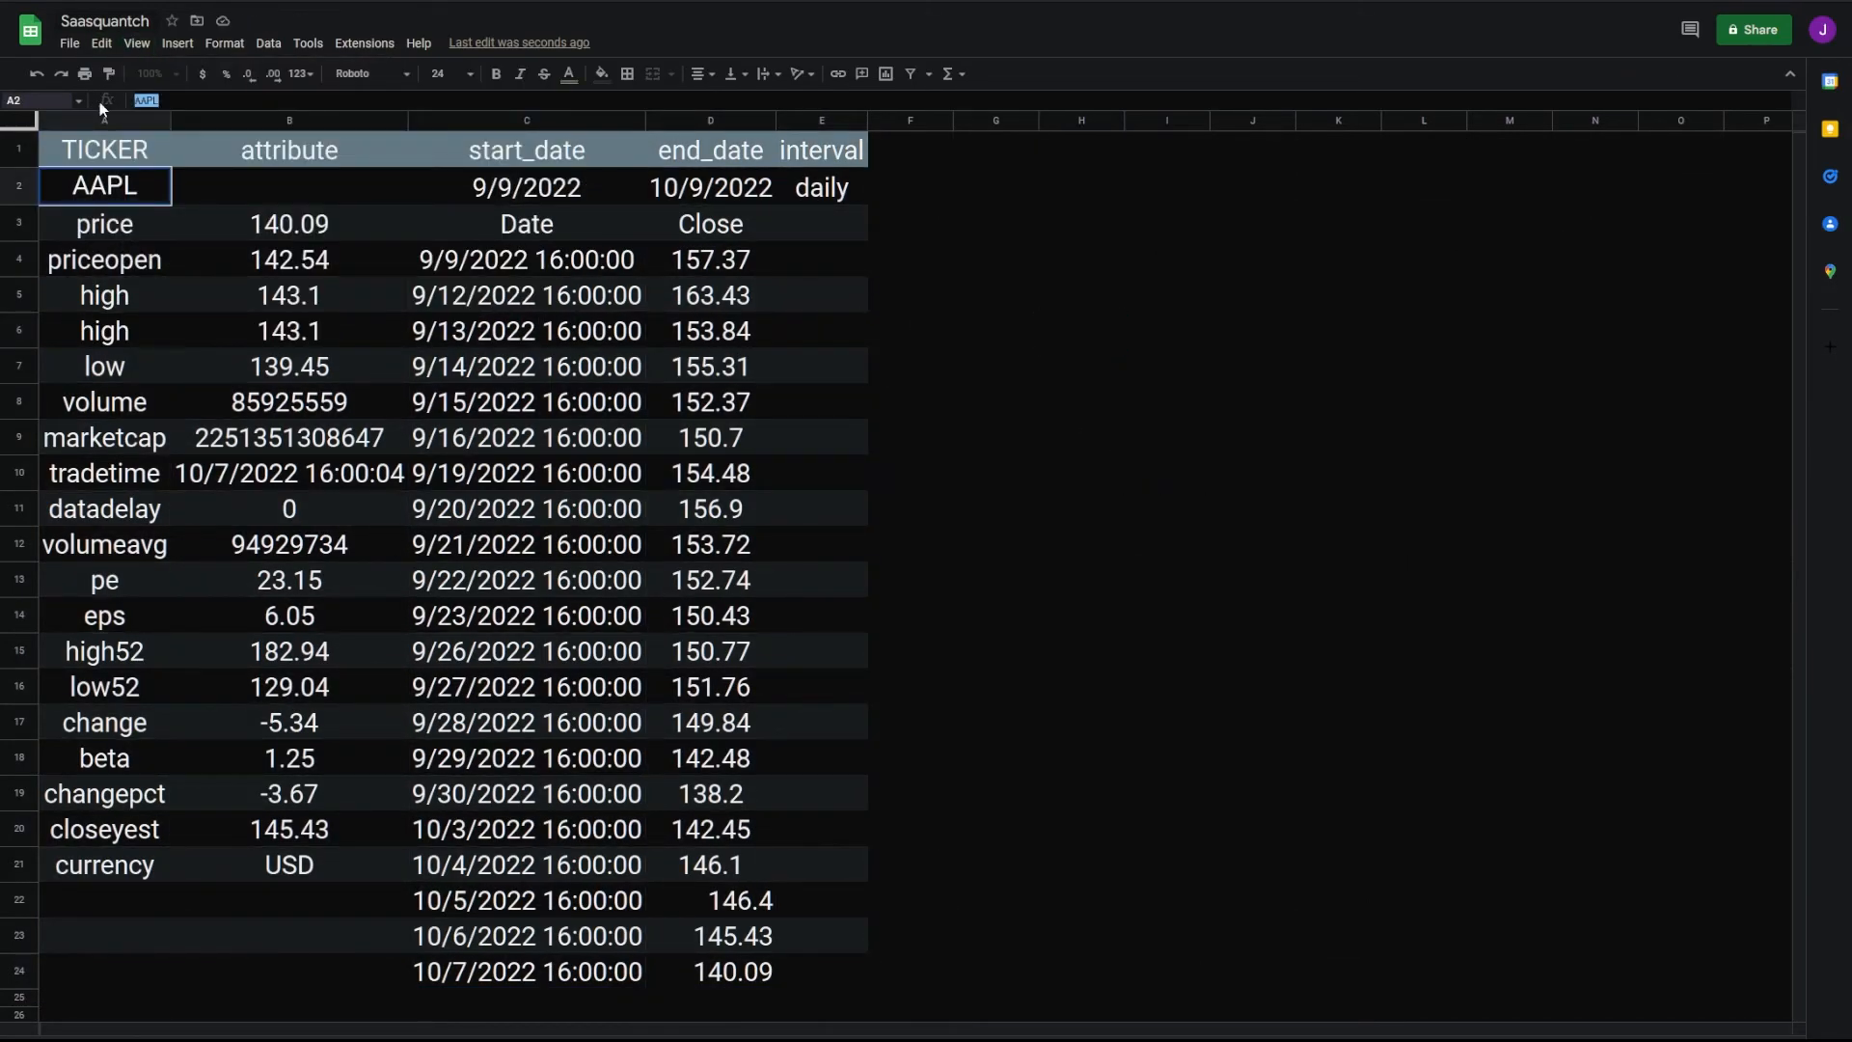
{"action": "type", "text": "META"}
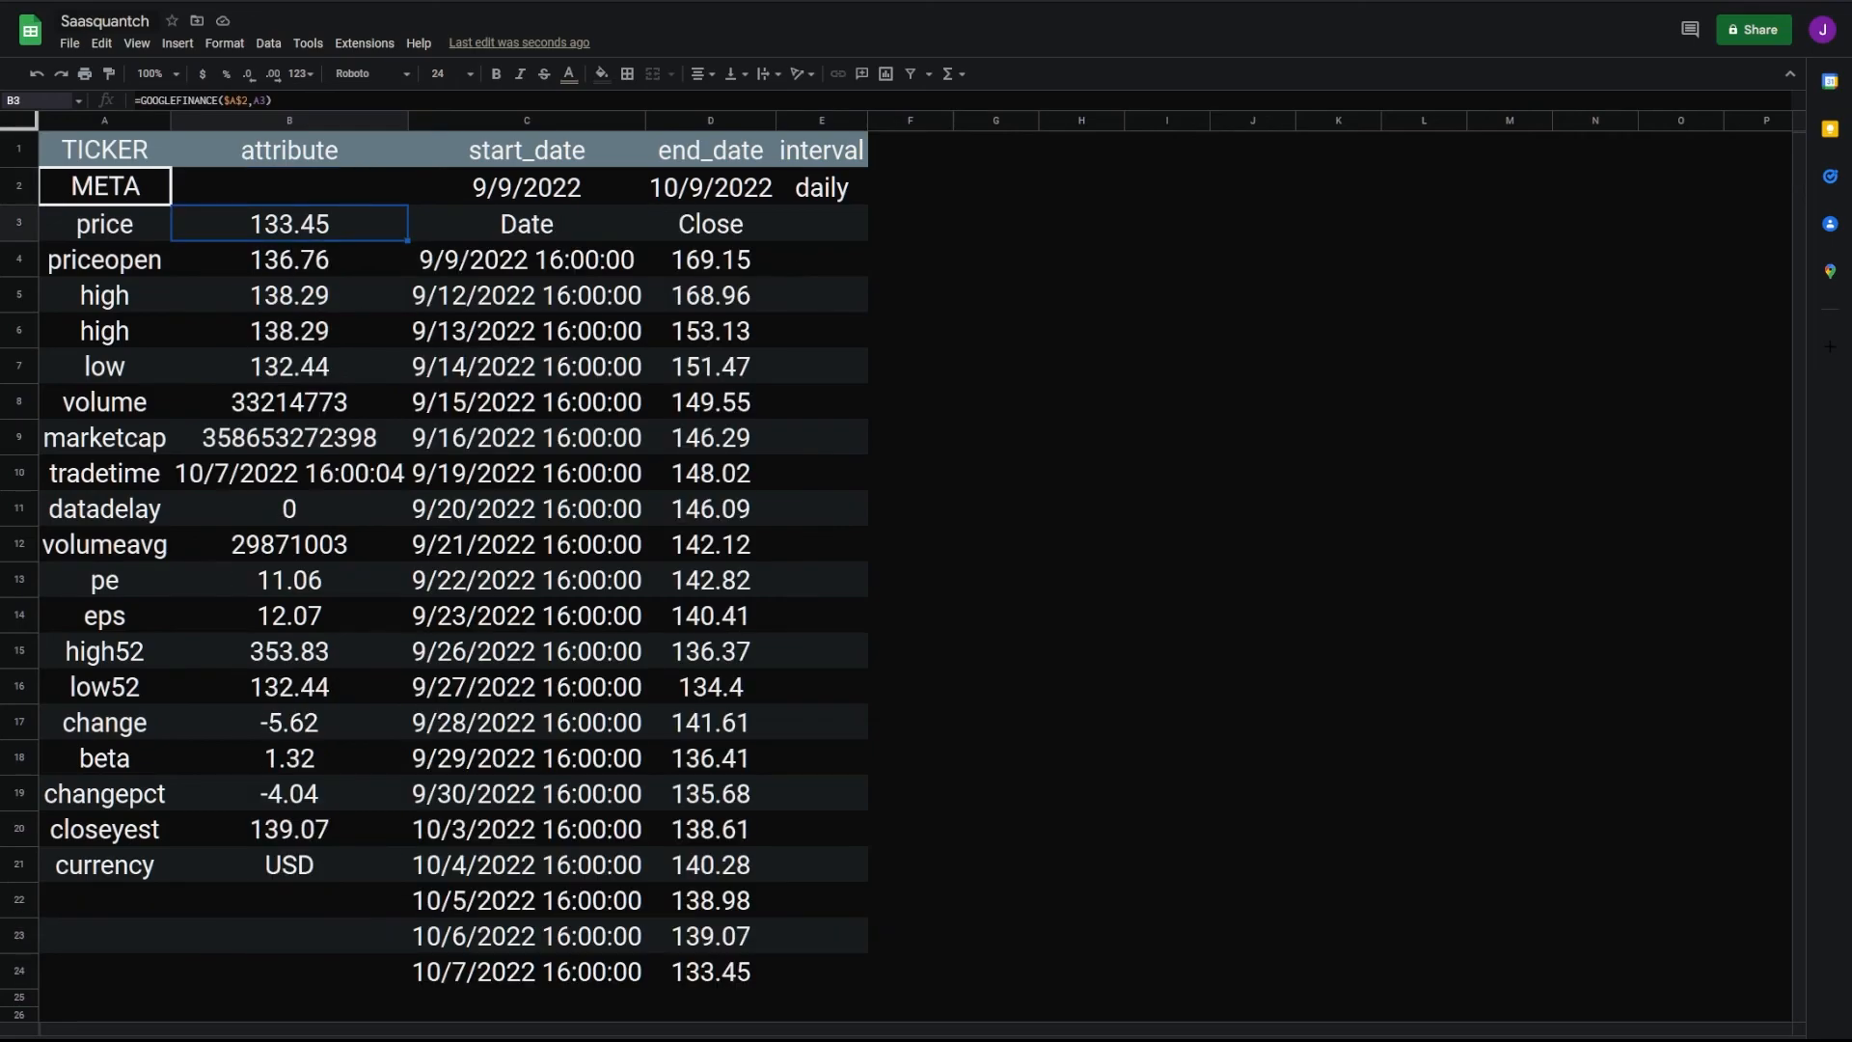